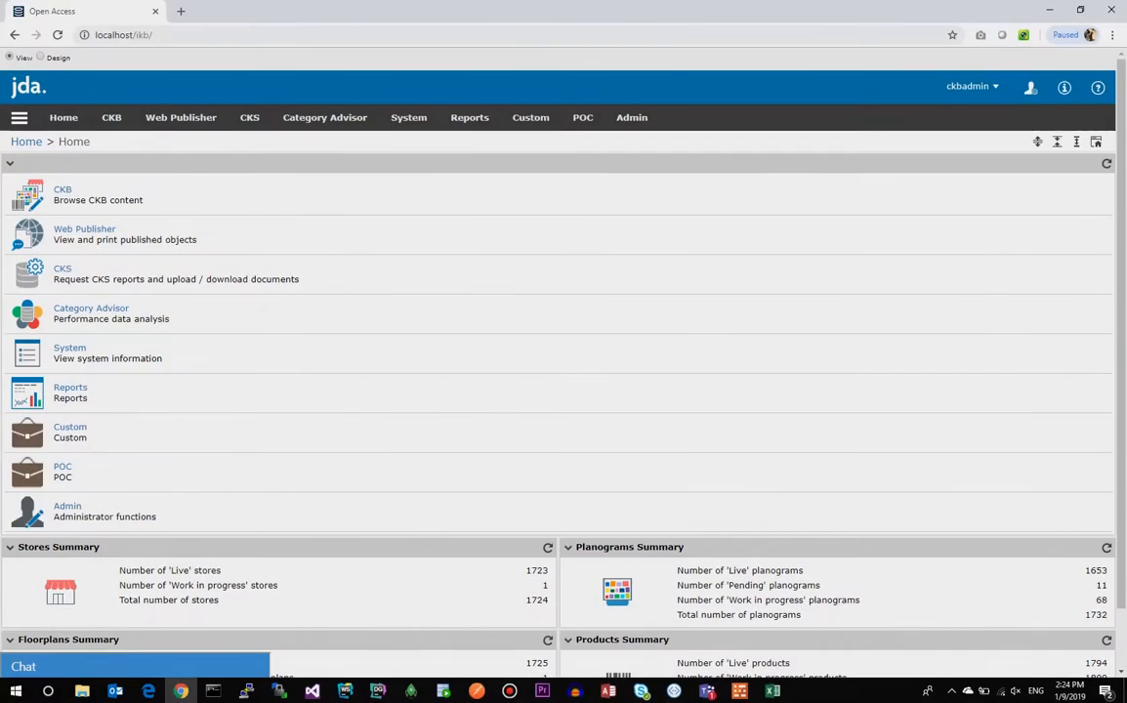
mouse_move(202, 637)
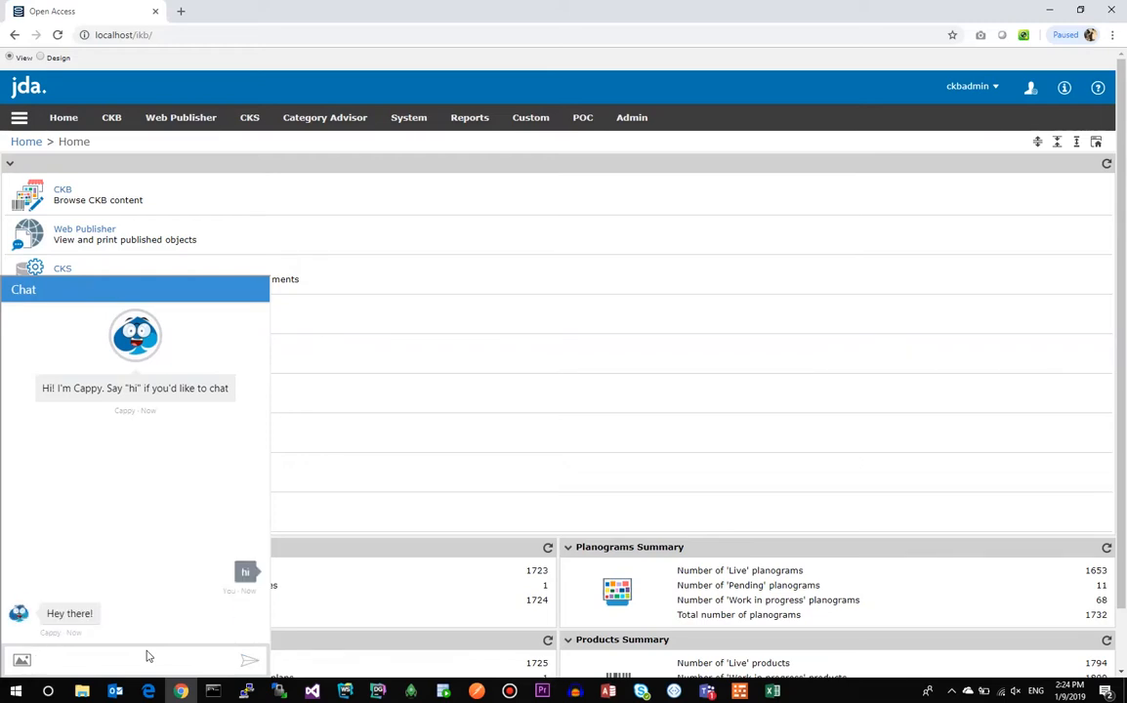
Greet Cappy with 'hi' and ask 'can you find a product for me?'.
type("can you find a")
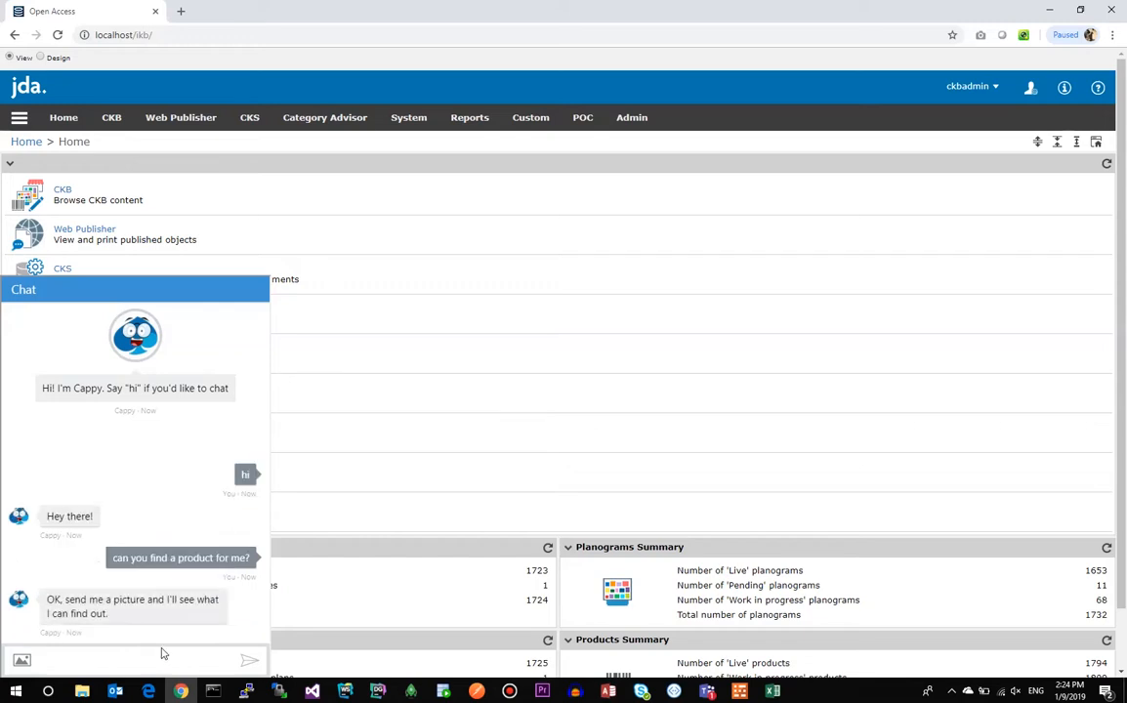
Send the bud_lt_12pk image to Cappy for identification.
left_click(22, 660)
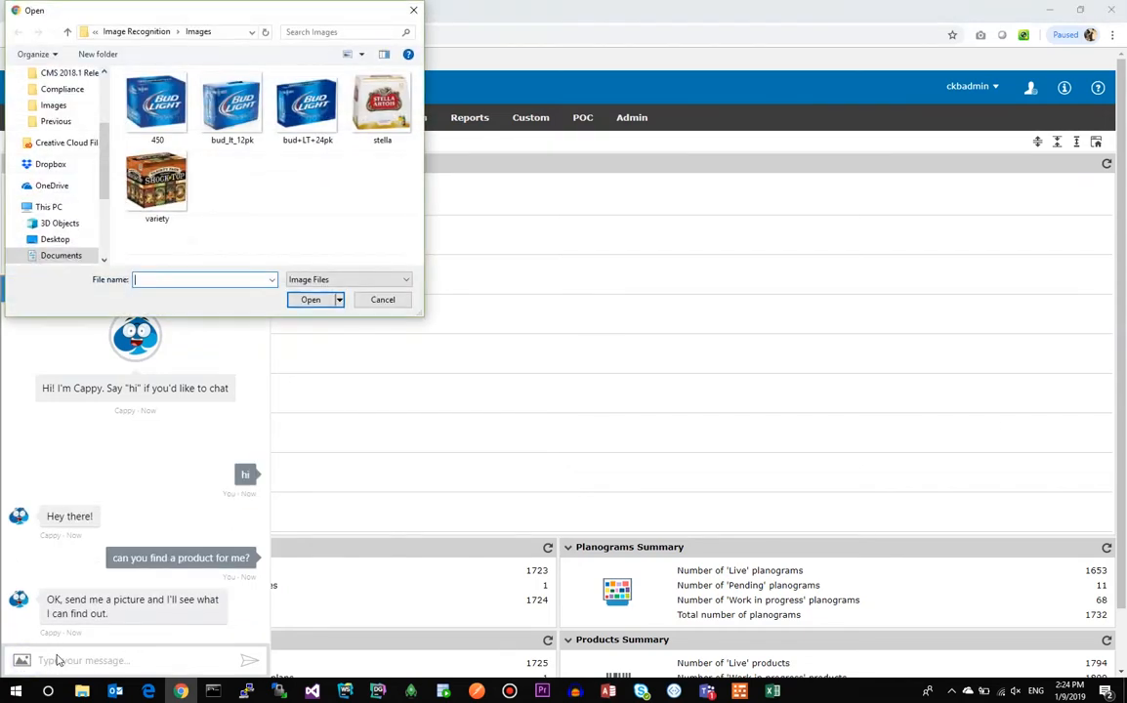
left_click(231, 103)
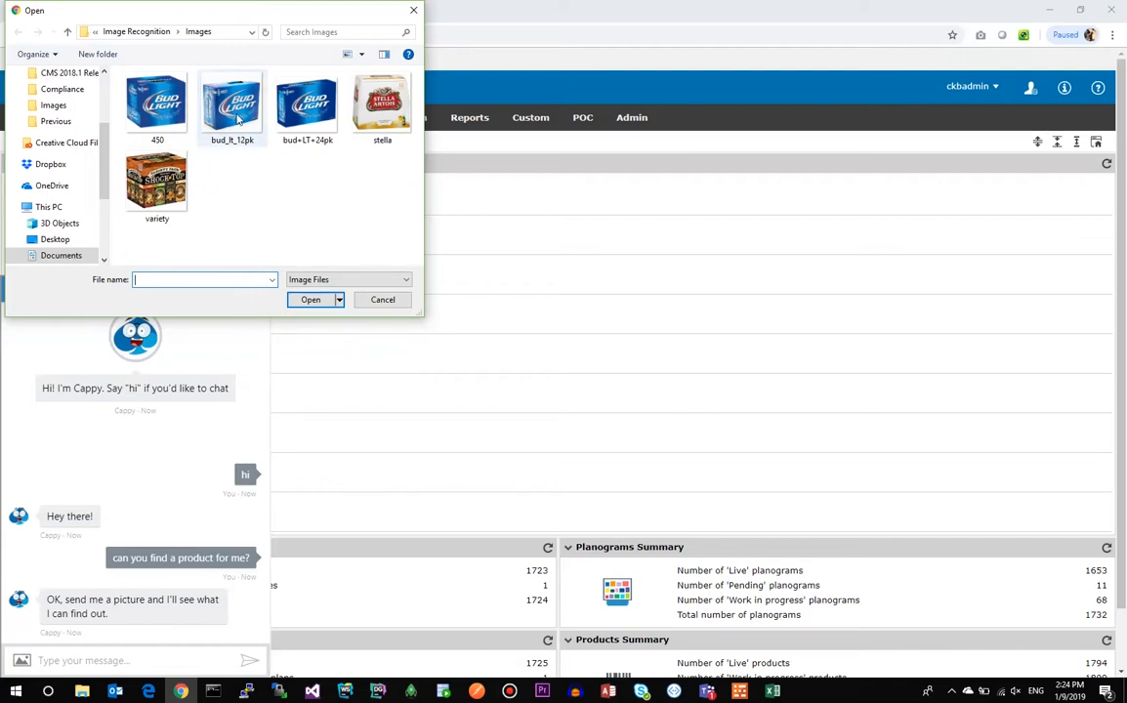
left_click(310, 300)
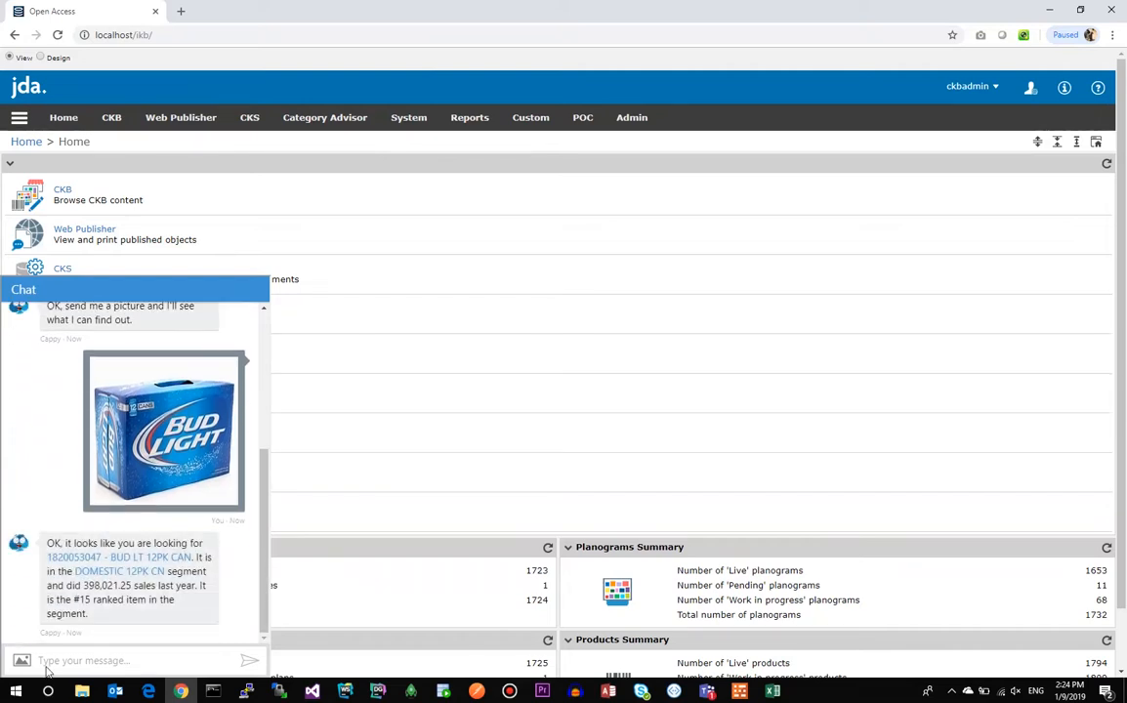
Ask Cappy for another product, send the Bud Light 24-pack image, then ask again.
type("can")
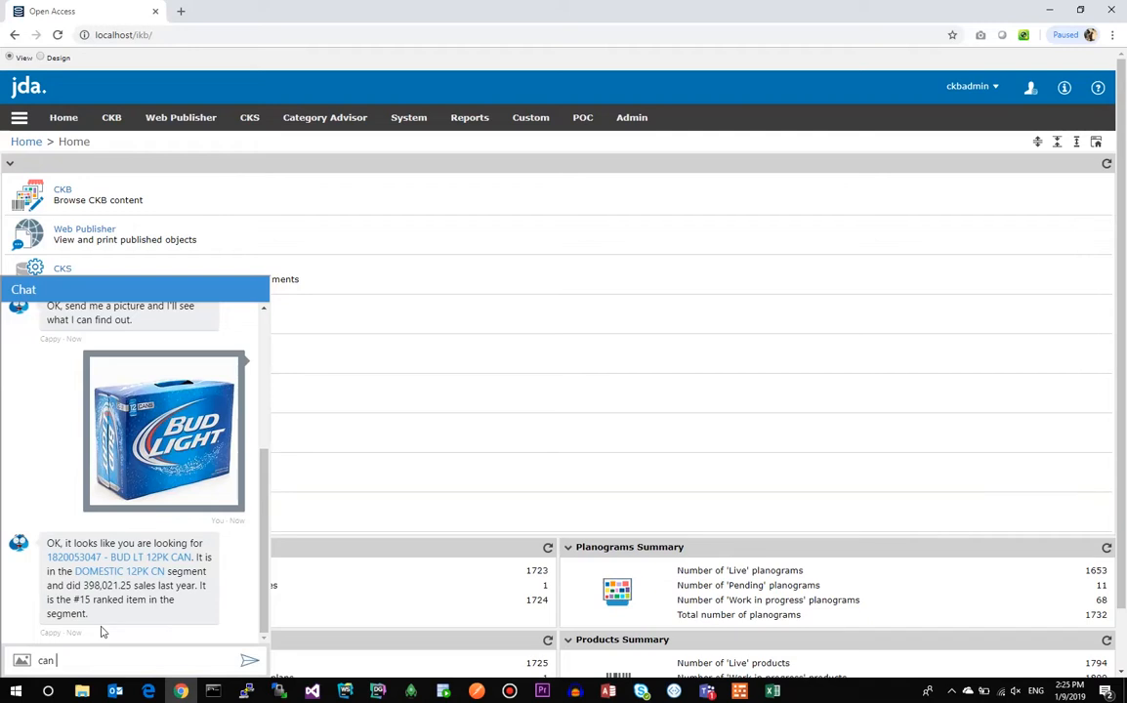
type("you find another produ")
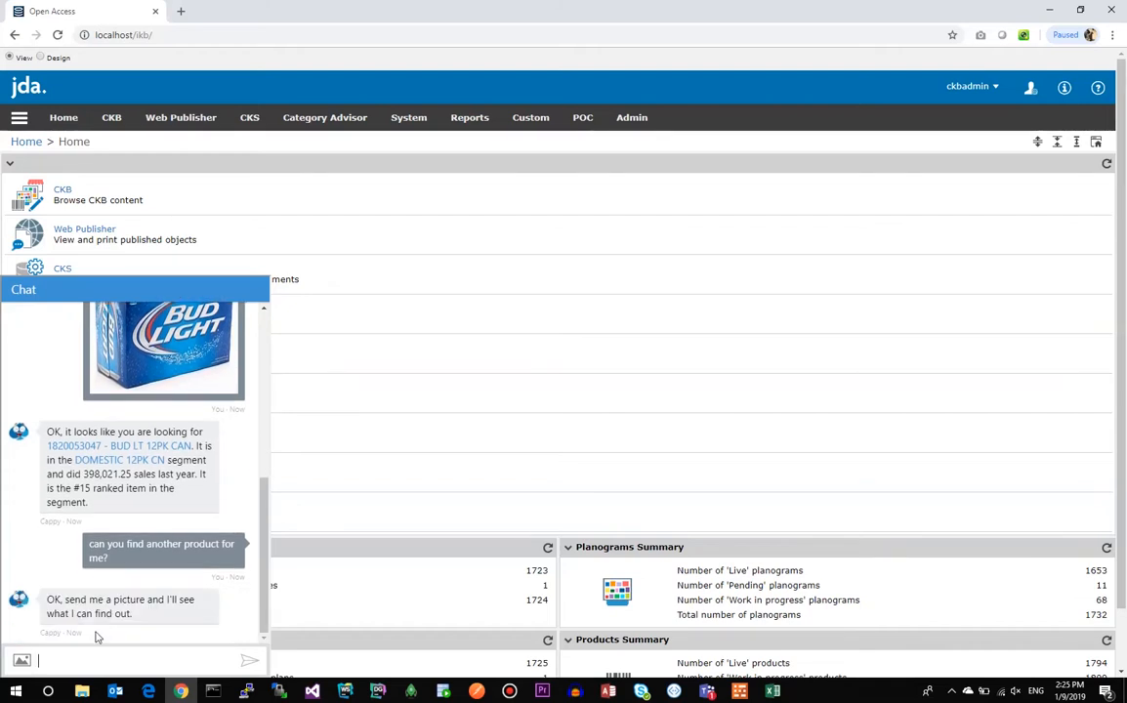
left_click(22, 662)
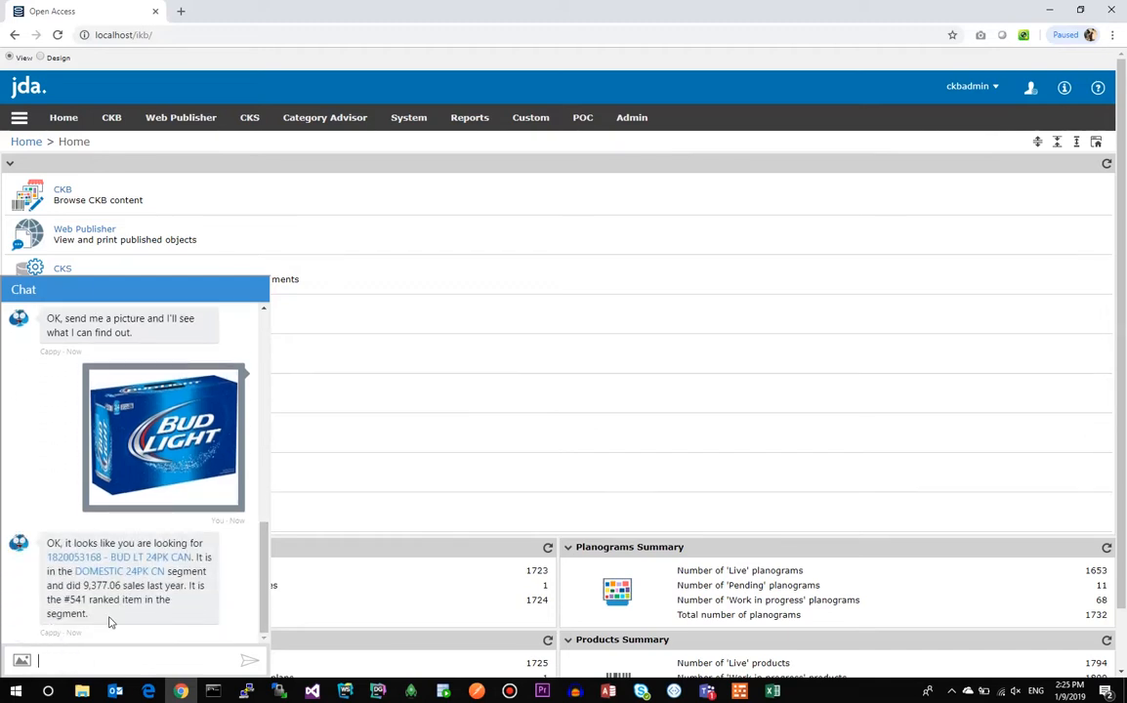
type("can you find another")
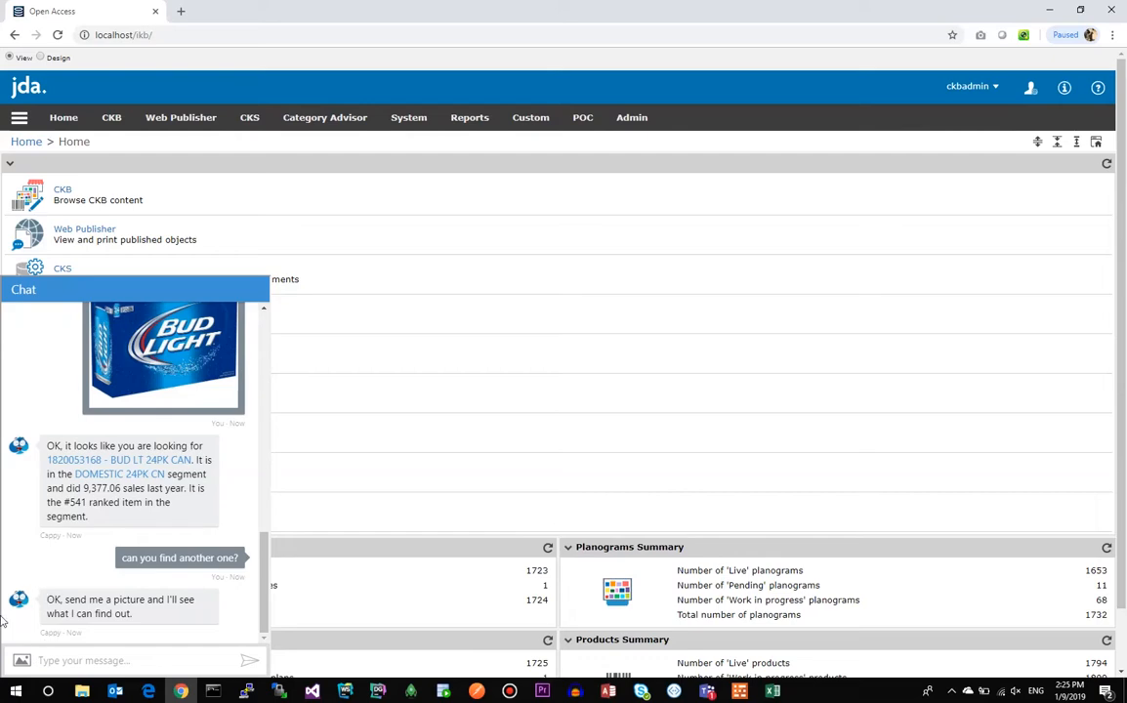
Send the '450' Bud Light 30-pack image to Cappy and review its reply.
left_click(20, 660)
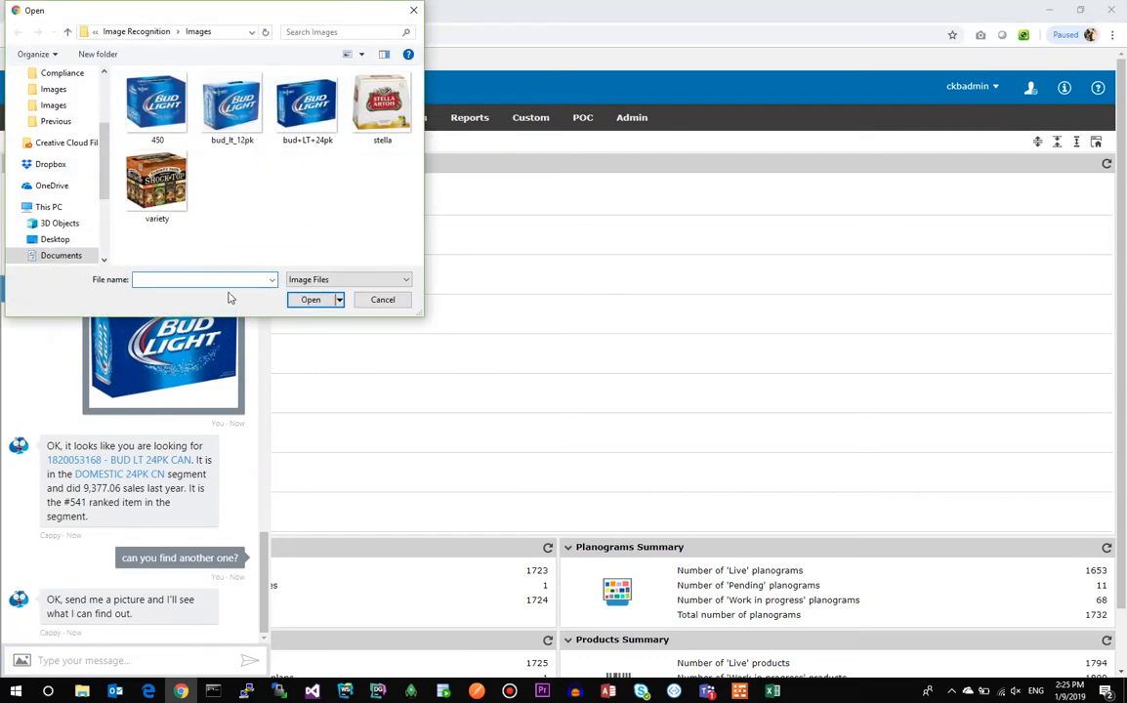
left_click(382, 300)
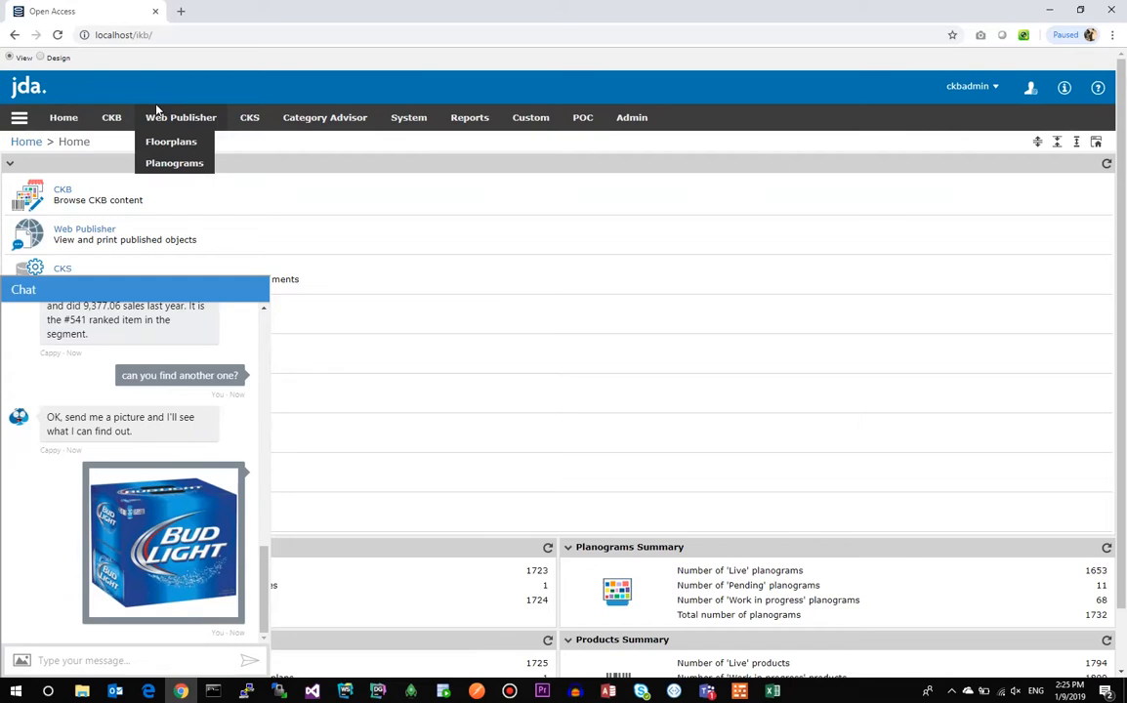
scroll("down", 3)
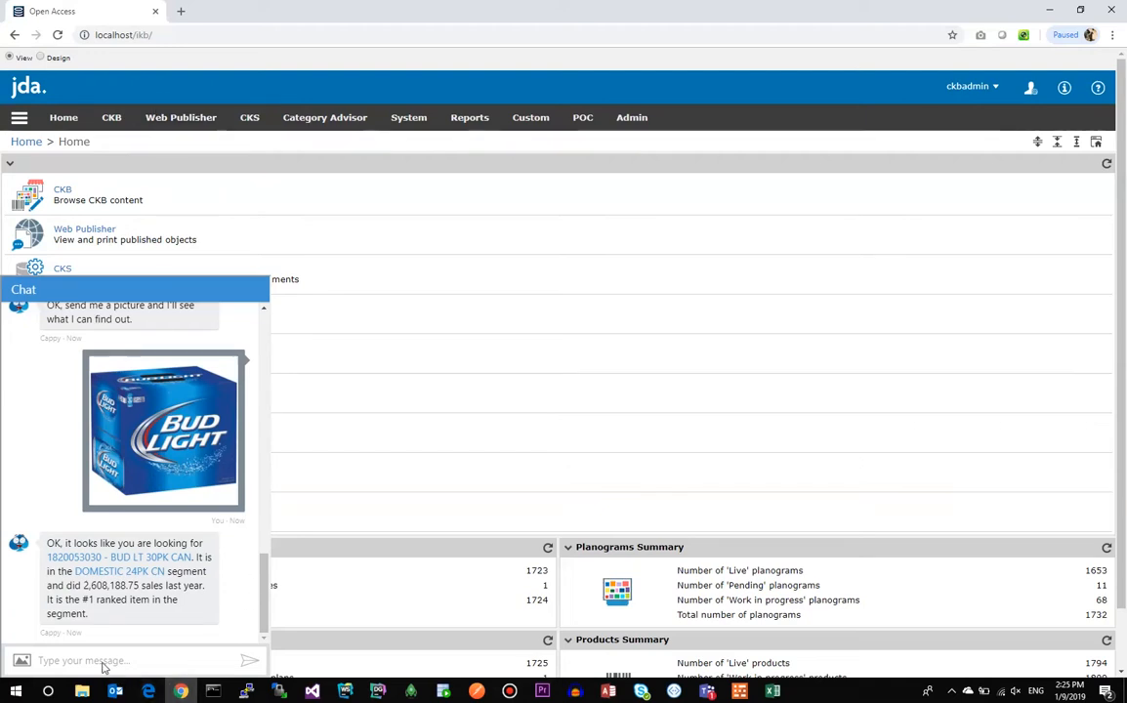
left_click(103, 660)
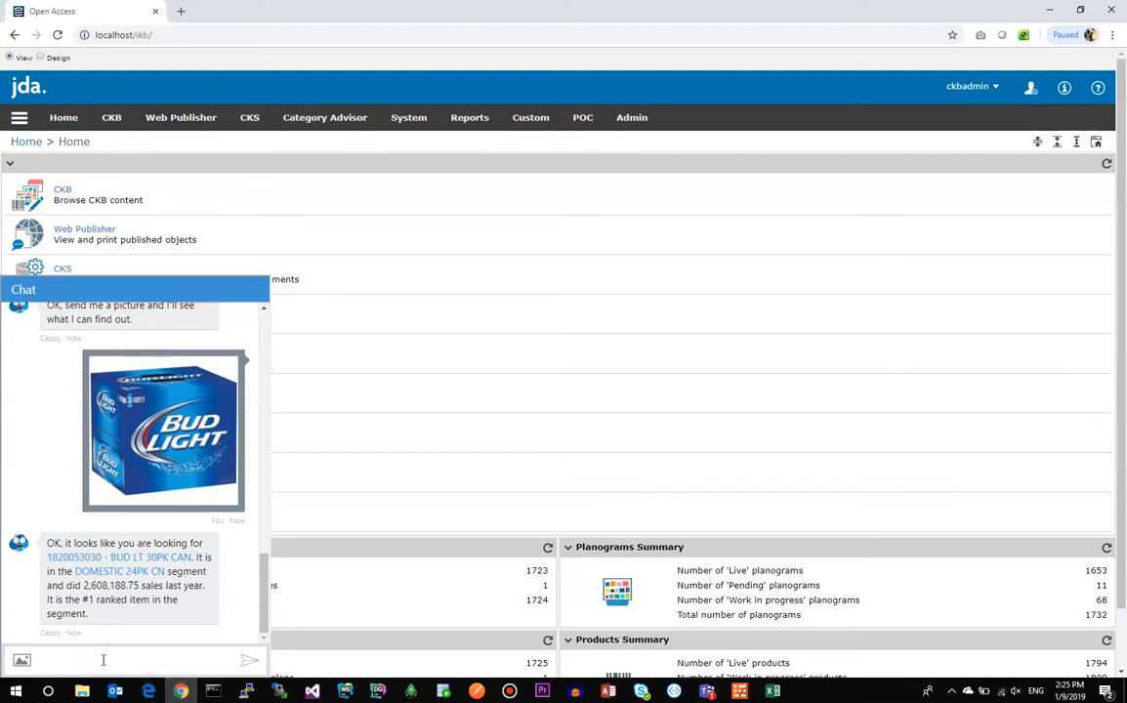
Ask 'can you find another one?' and send the Stella Artois image.
type("can you find a")
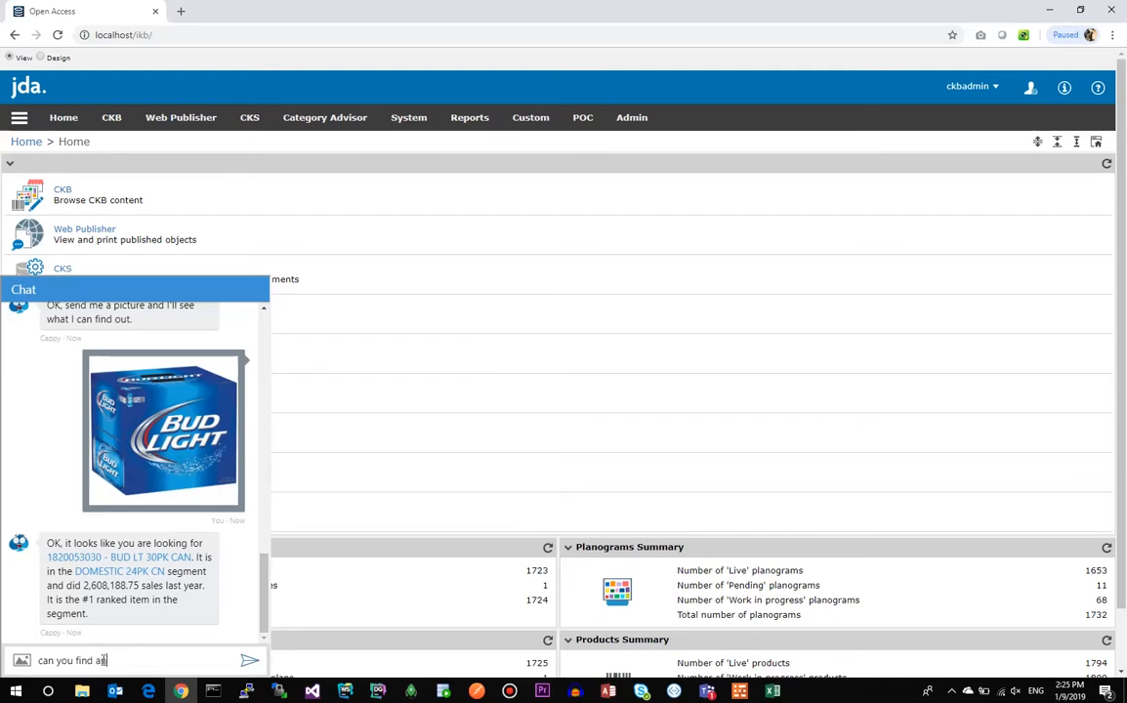
left_click(250, 661)
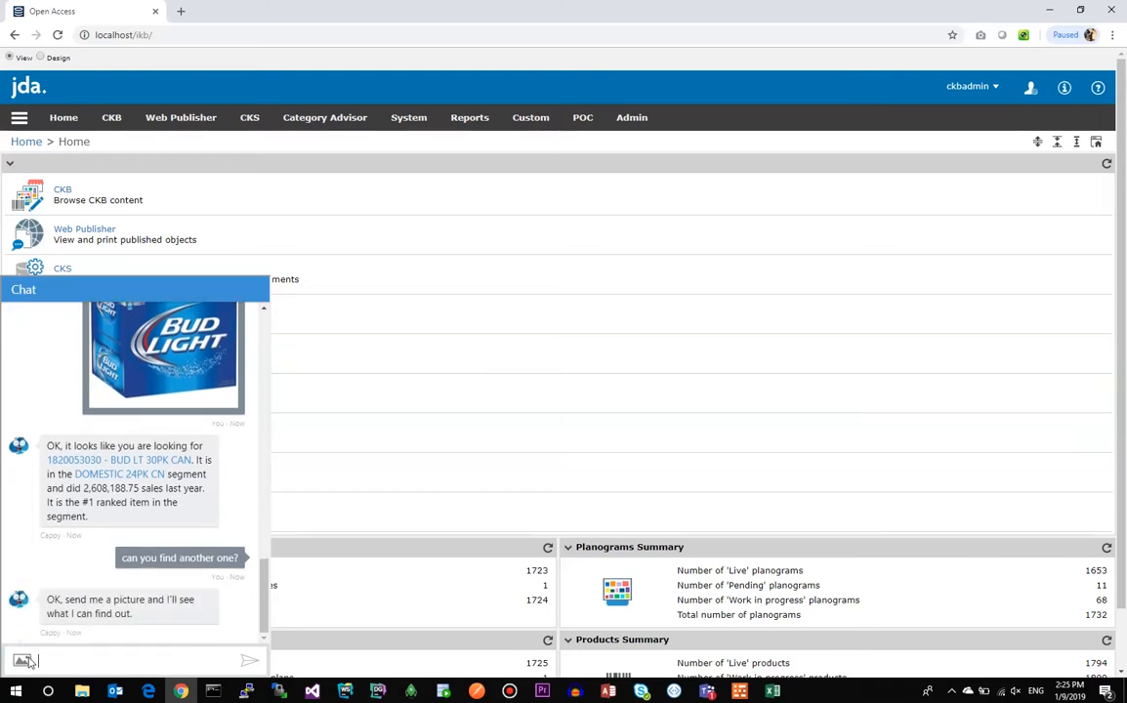
left_click(23, 661)
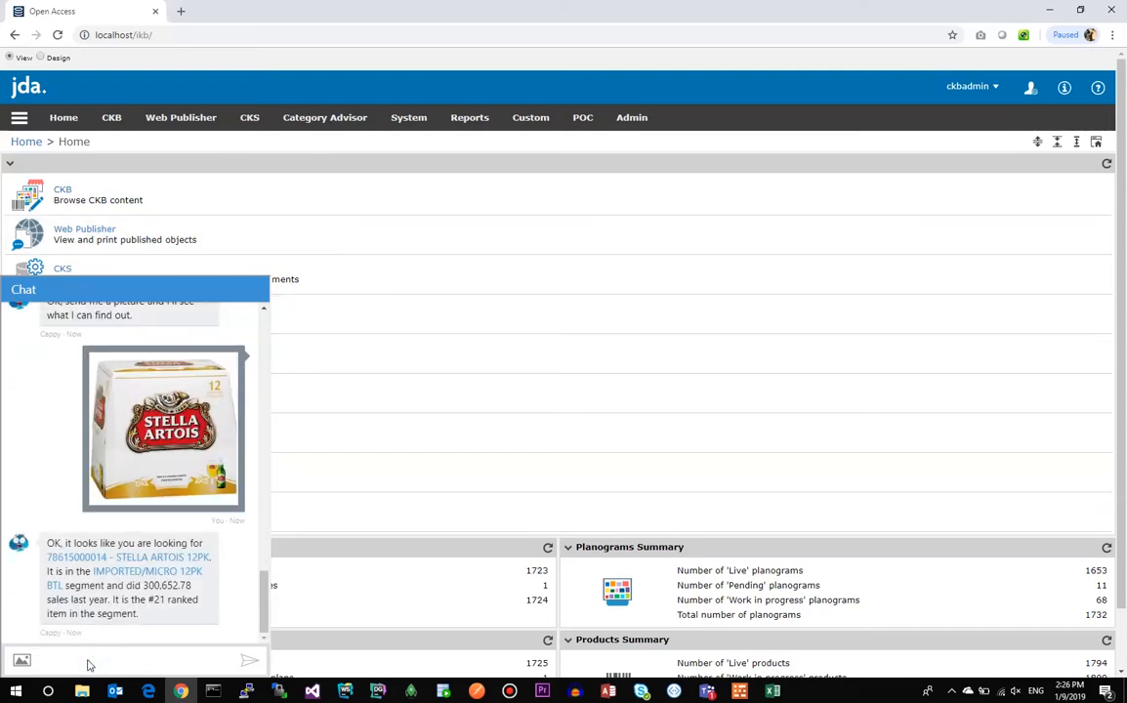
Ask Cappy for another product again, then cancel the image picker.
type("can you find anot")
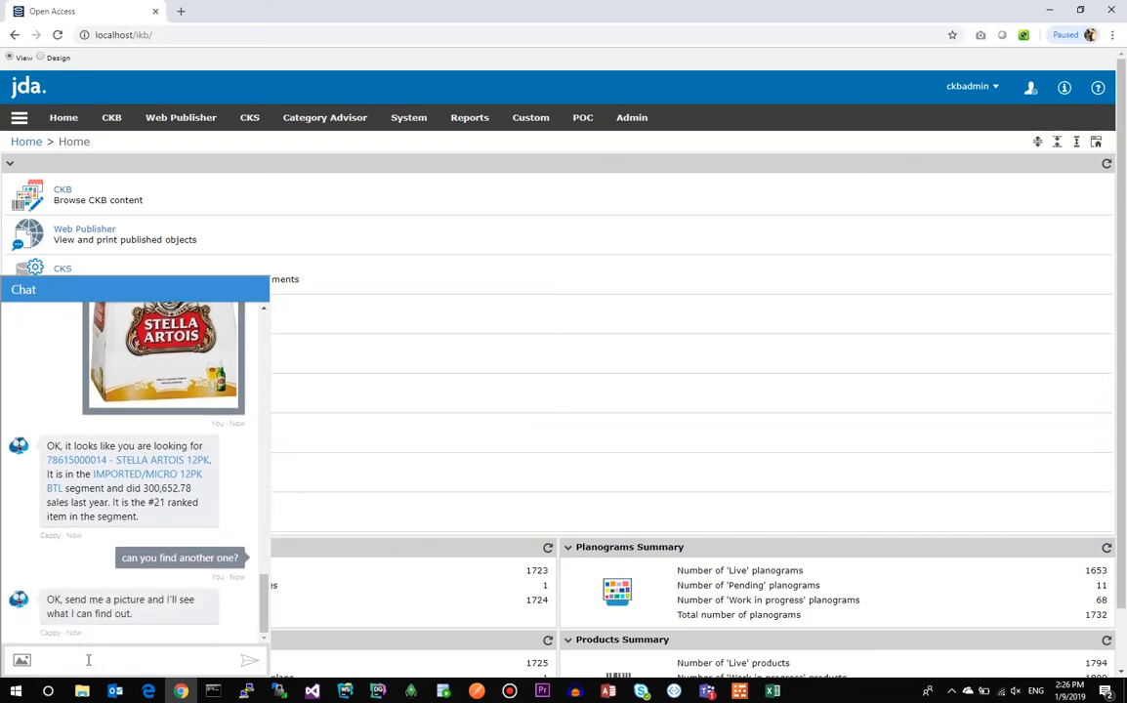
left_click(21, 661)
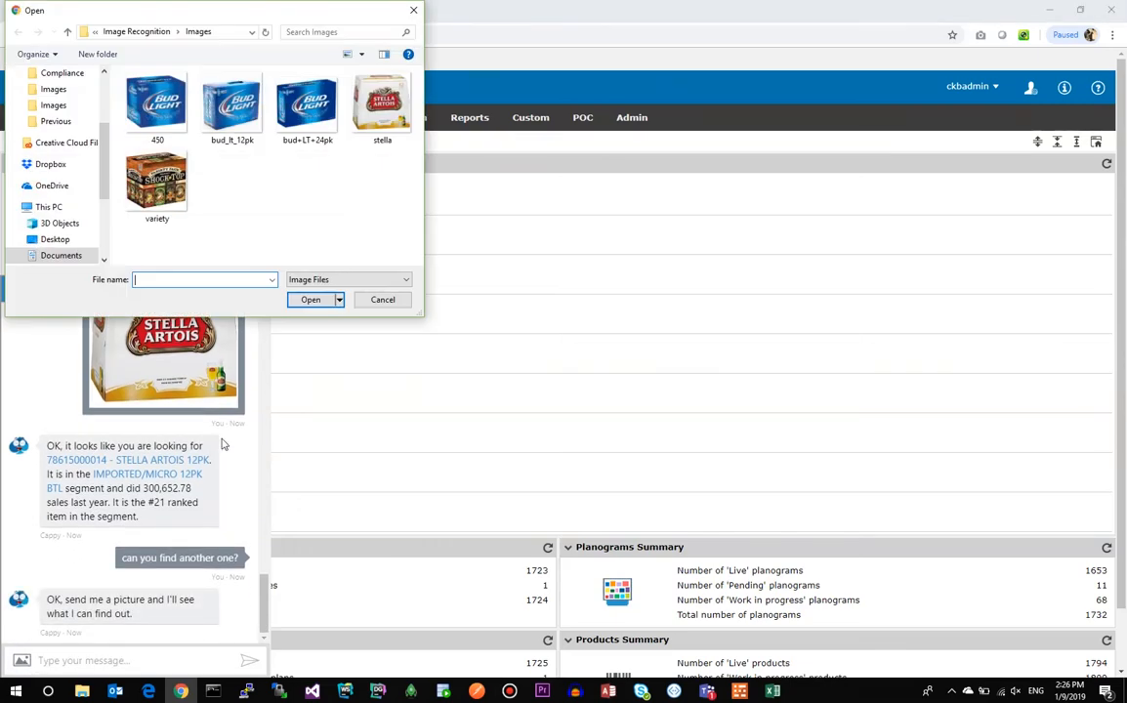
left_click(382, 299)
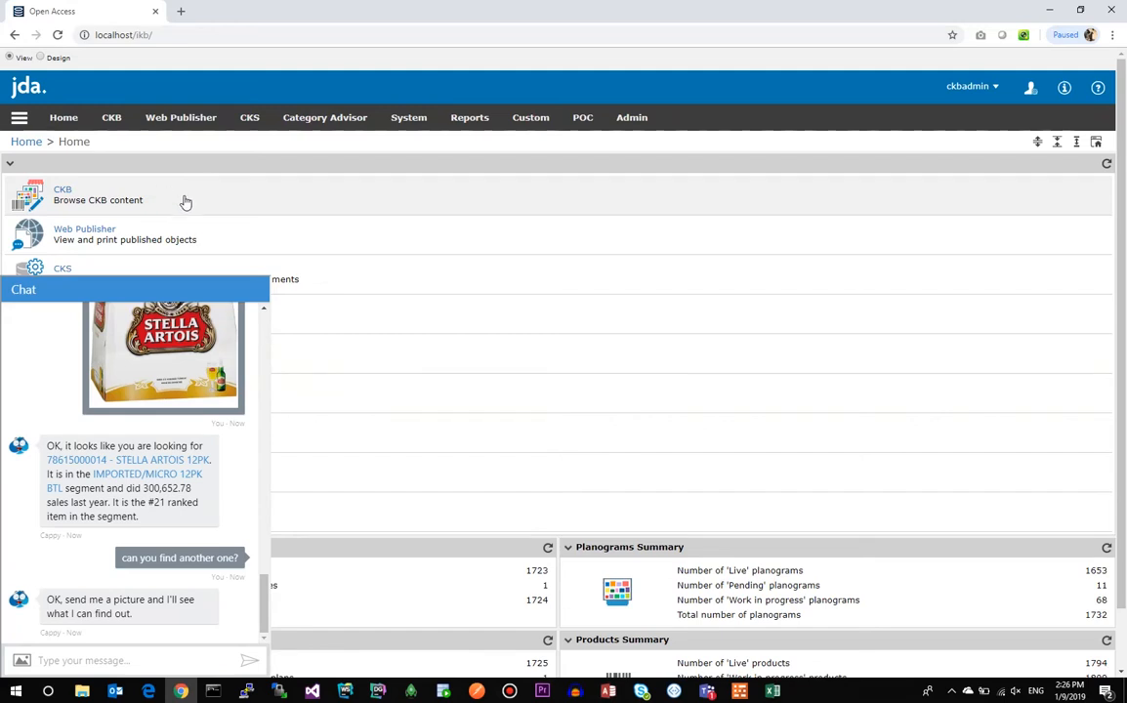